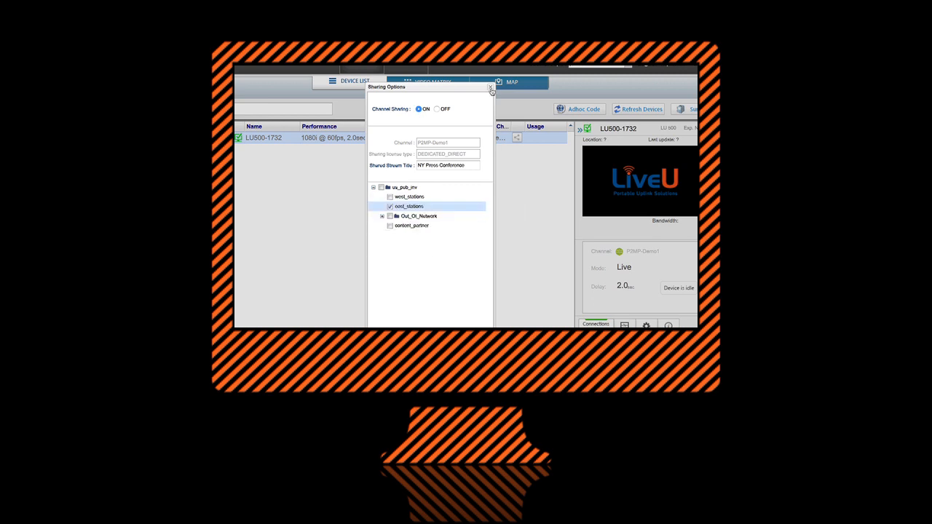
Close Sharing Options so LU500-1732 shows sharing P2MP-Demo1 with east_stations
{"action": "left_click", "coordinate": [491, 87]}
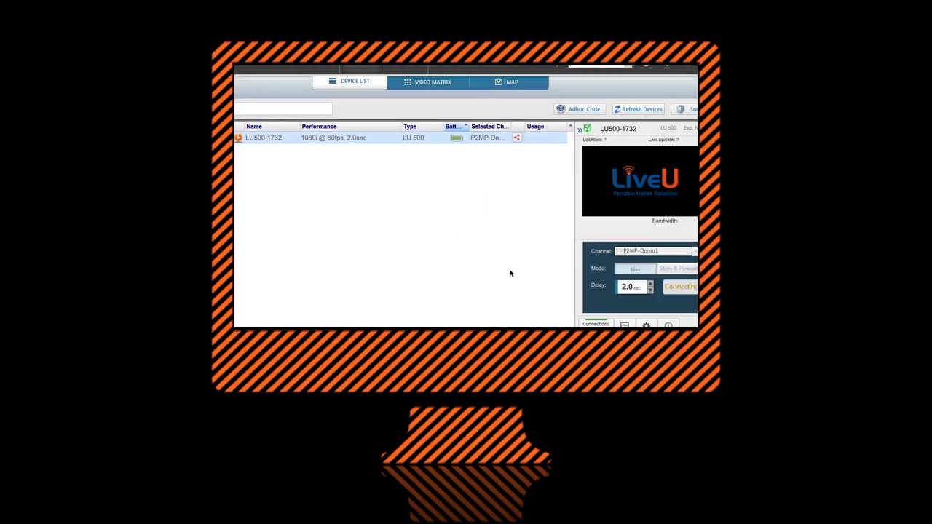